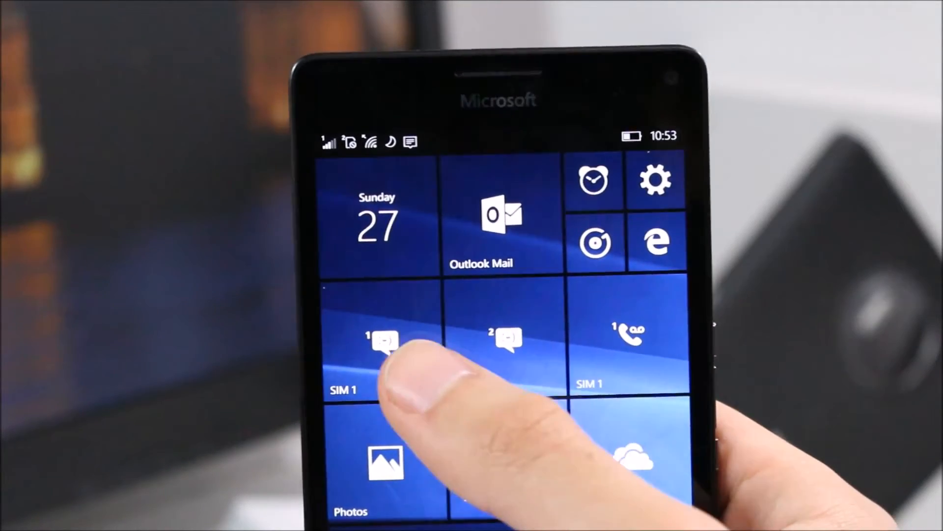
Step: Open the SIM 1 Messaging app from its Start tile
left_click(380, 343)
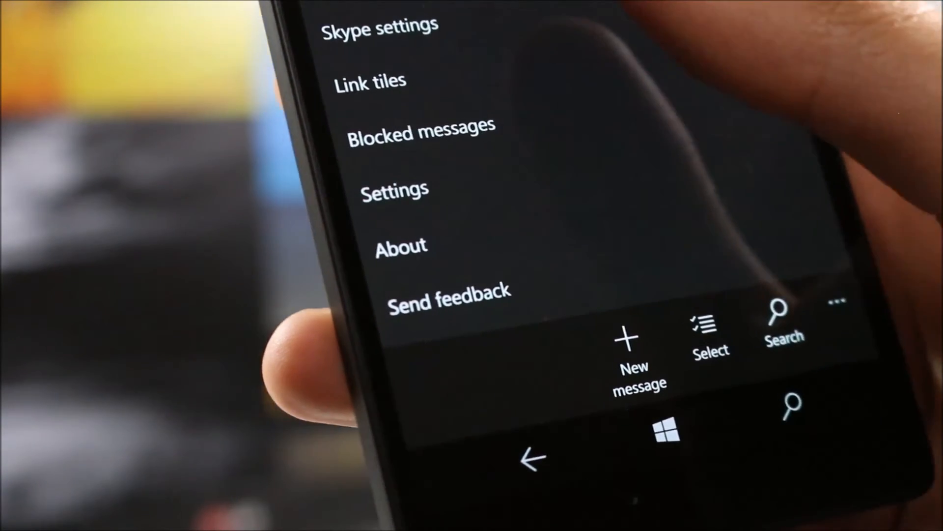
Step: Choose Link tiles to merge both SIM Messaging tiles into one
left_click(369, 80)
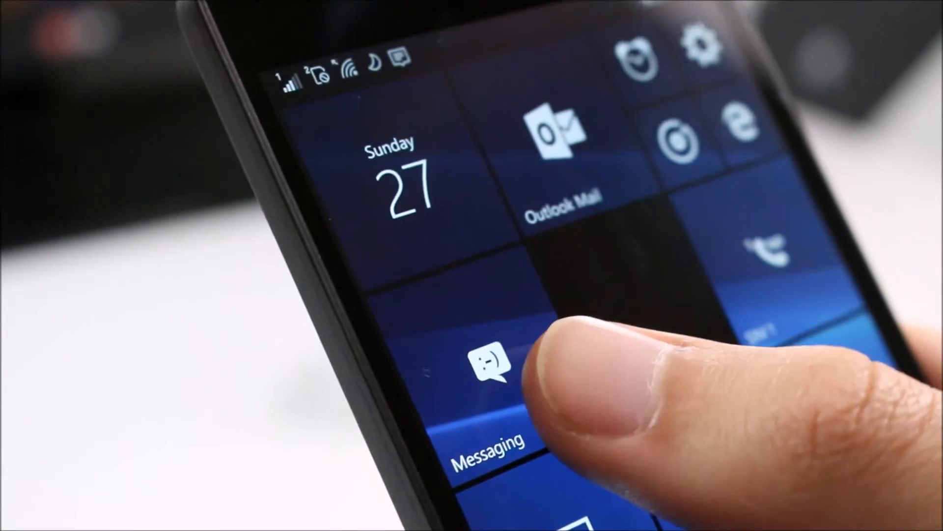
Step: Launch the SIM 1 Phone app, landing on its call History
left_click(487, 367)
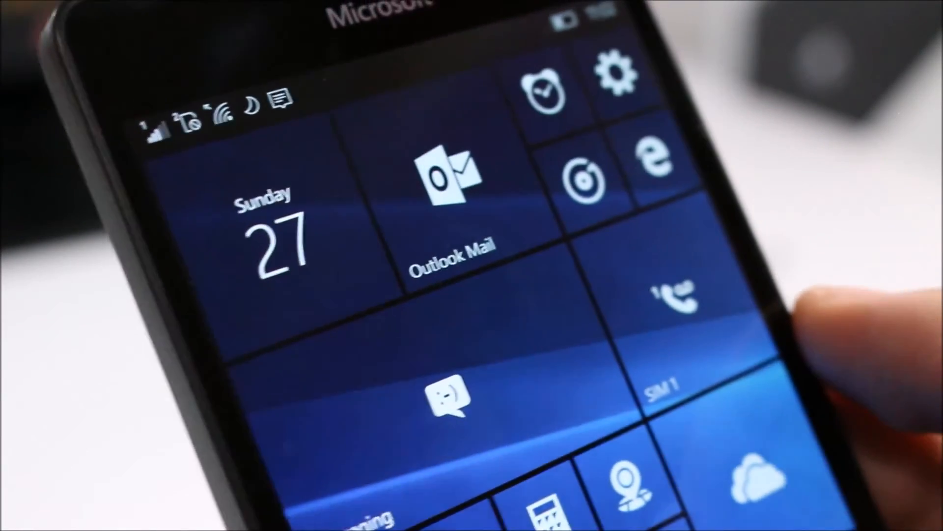
left_click(676, 298)
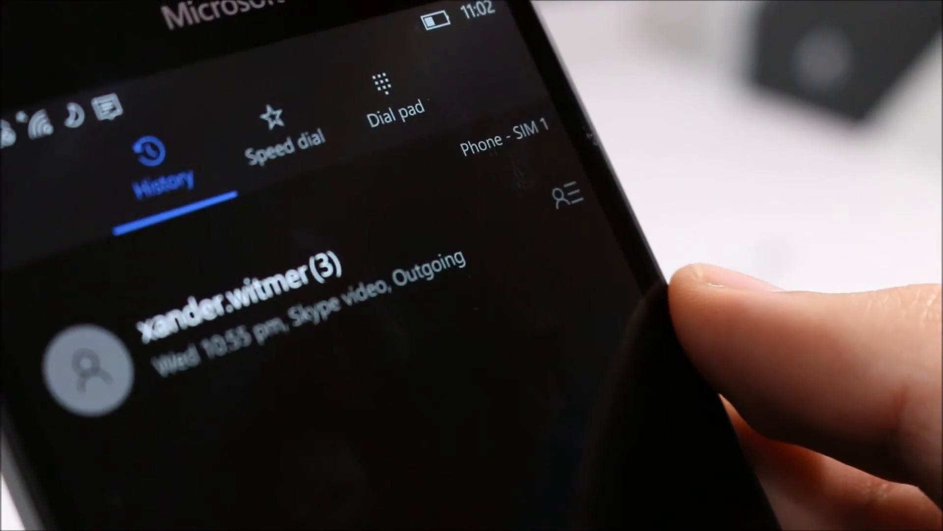